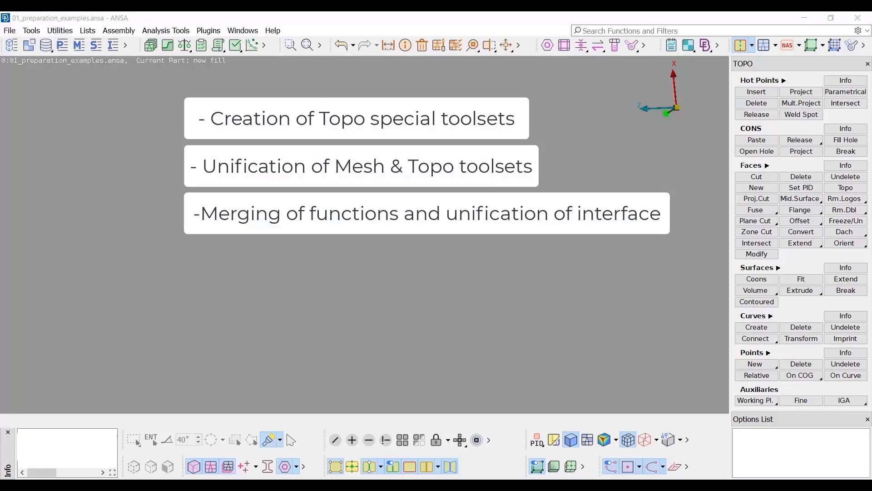
Step: Show the toolset choices: Classic Topo, Preparation, Design, Design for Analyst and IGA
left_click(751, 45)
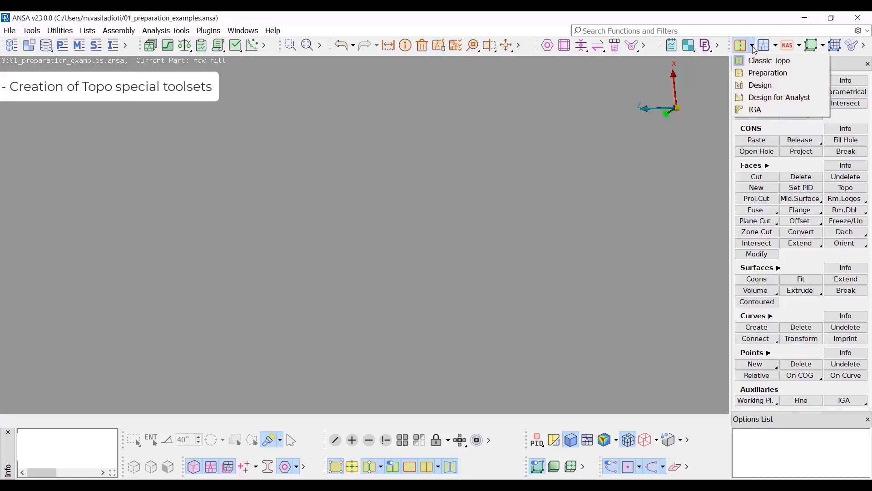
Step: Cycle through Preparation with Areas editing, then Design, then Design for Analyst toolsets
left_click(768, 73)
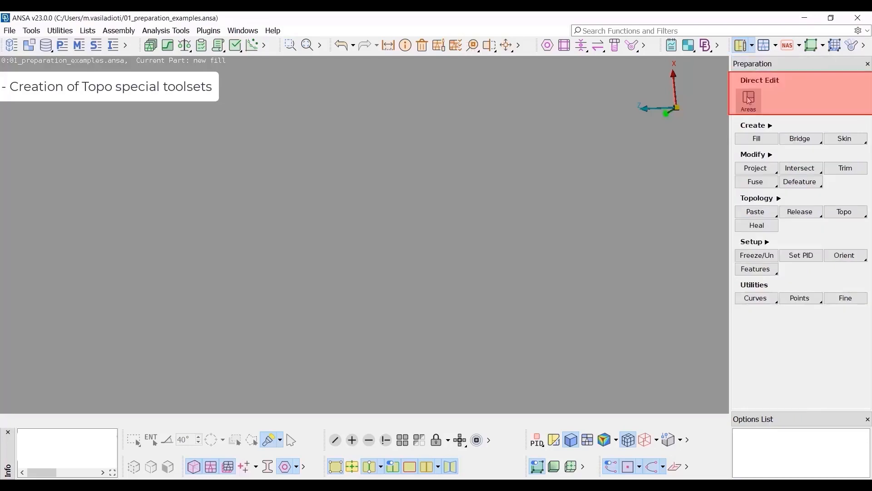
left_click(748, 101)
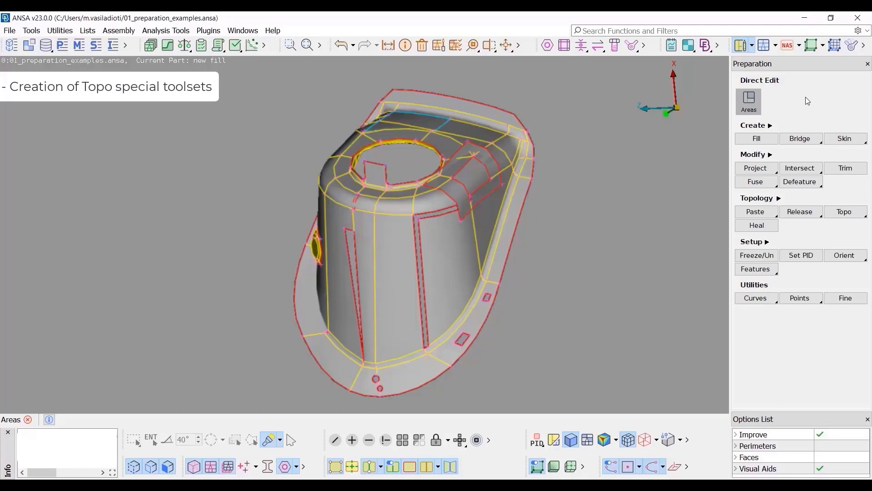
mouse_move(794, 94)
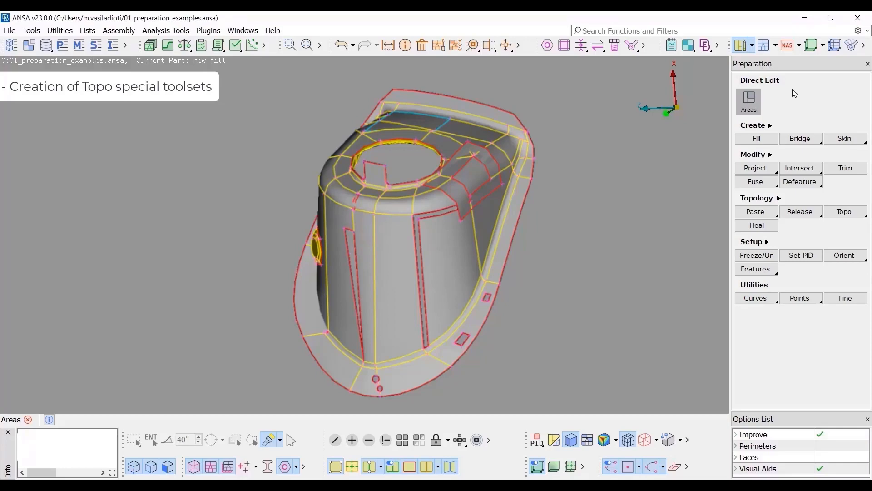
left_click(745, 45)
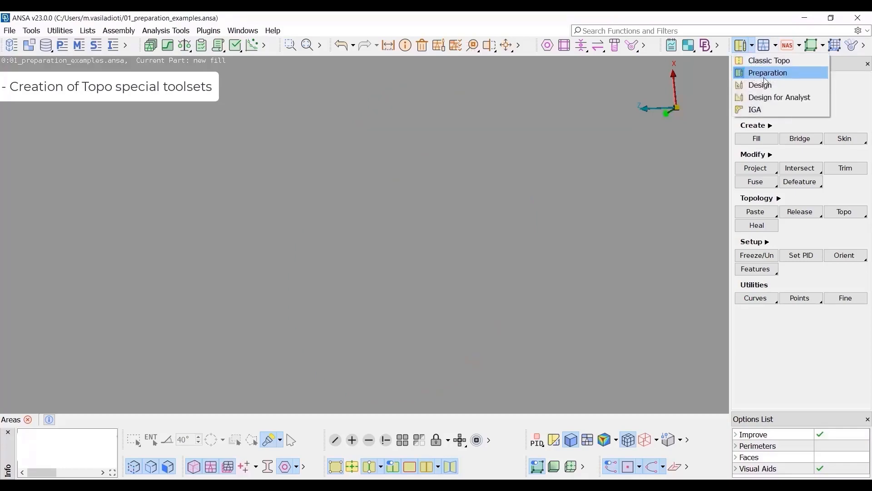
left_click(760, 85)
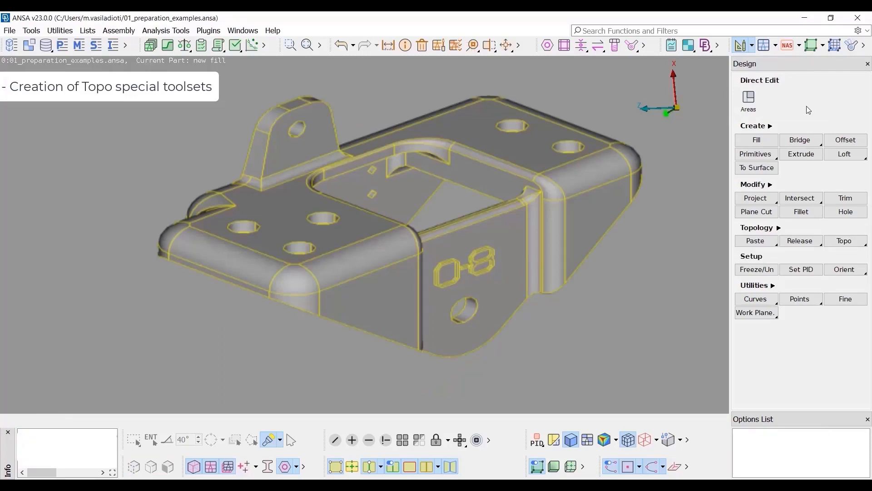
left_click(742, 45)
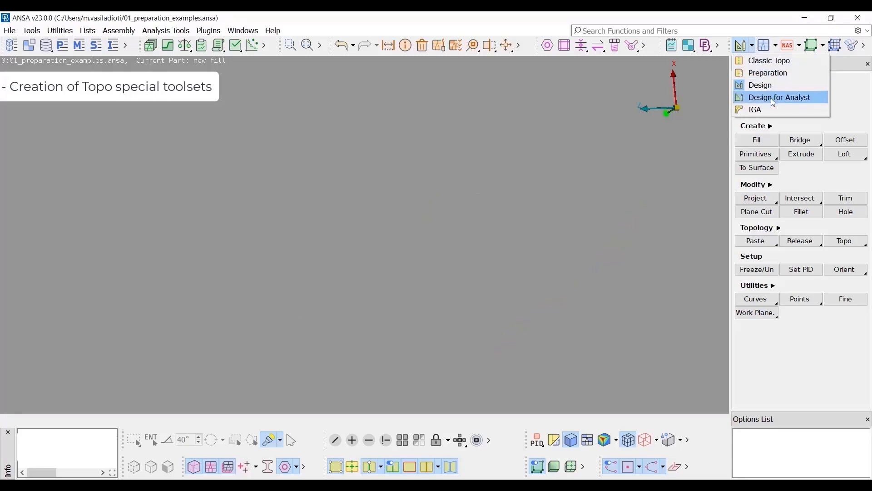
left_click(779, 97)
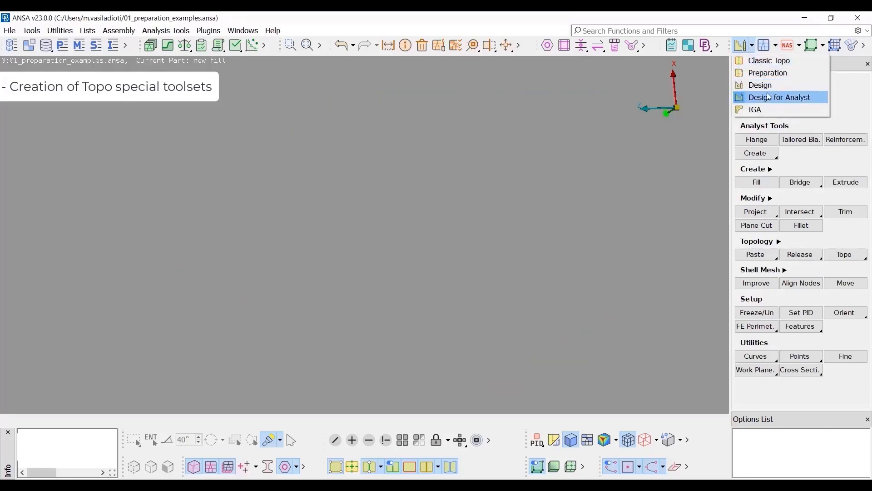
left_click(755, 109)
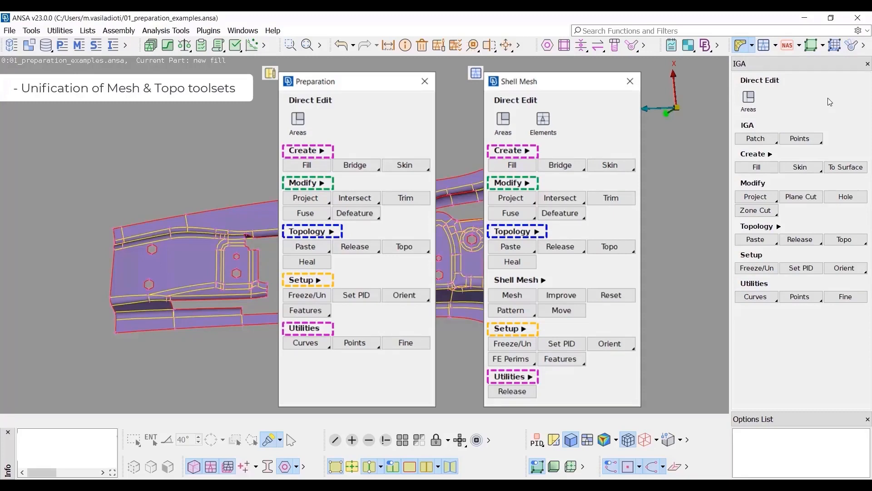
Step: Switch back to the Preparation toolset and close the overview panels
left_click(742, 45)
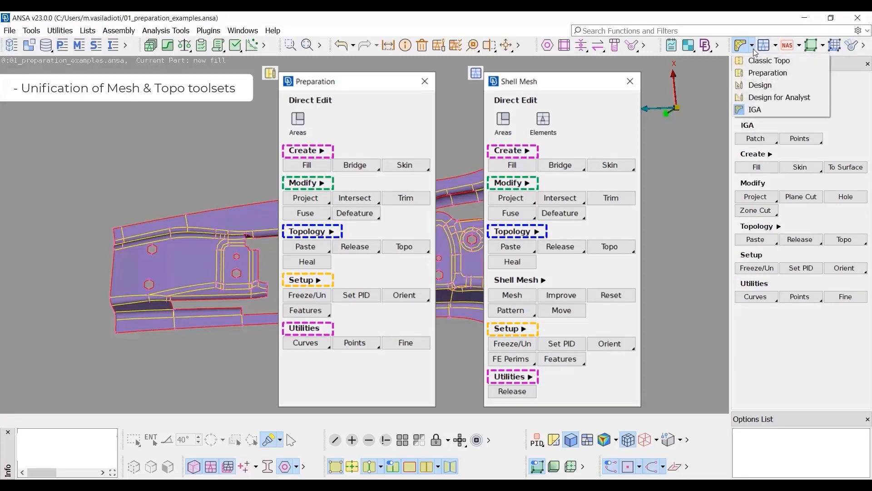
left_click(767, 72)
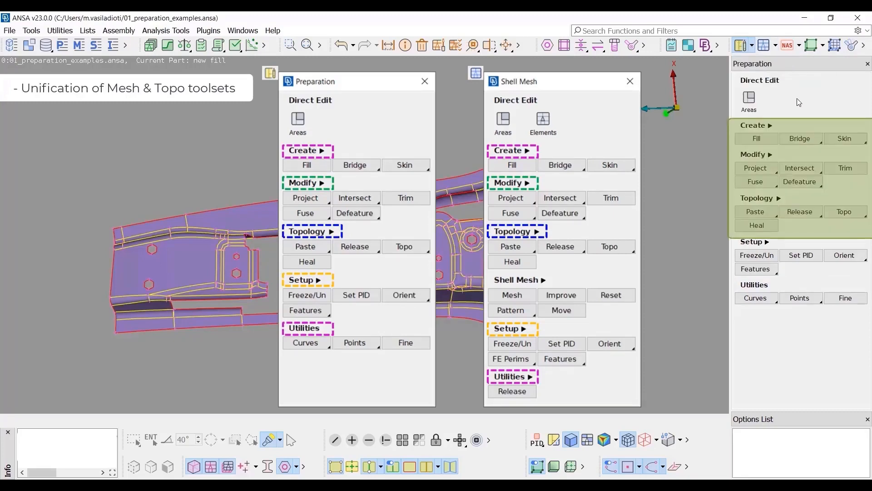
left_click(404, 246)
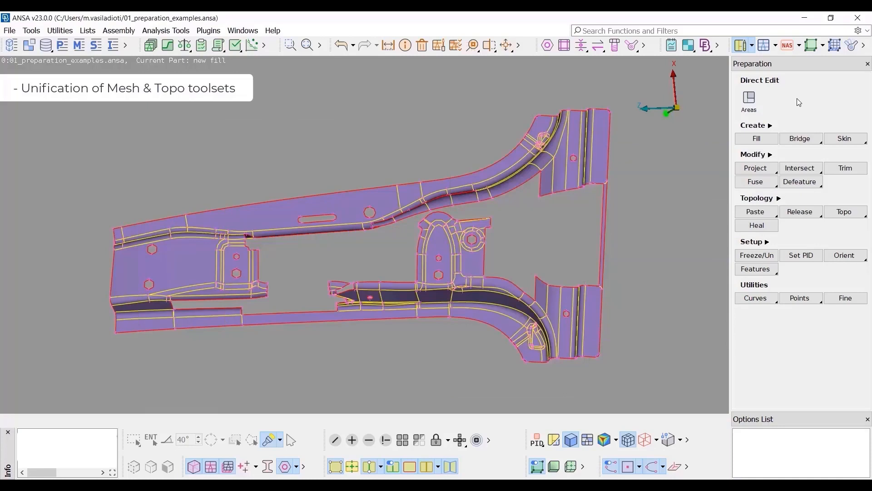
Step: Show the part as shell mesh, with Shell Mesh Areas direct edit and feature areas highlighted
key("Alt+d")
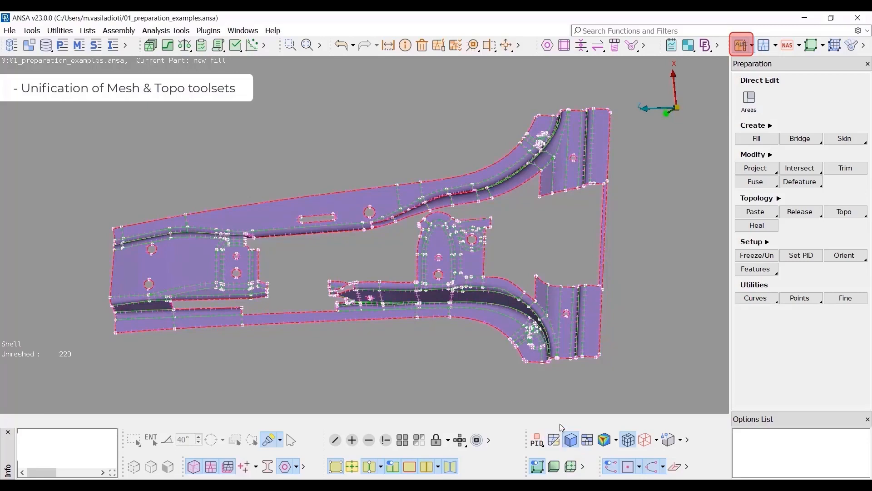
left_click(766, 44)
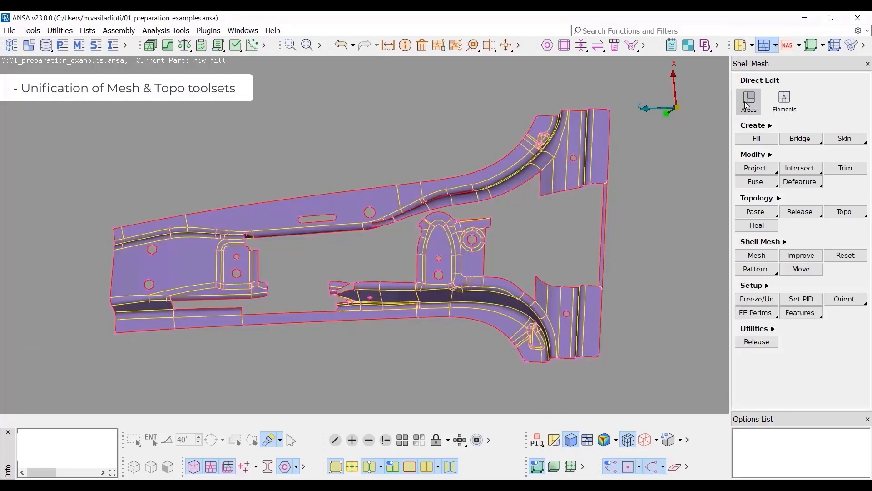
left_click(749, 101)
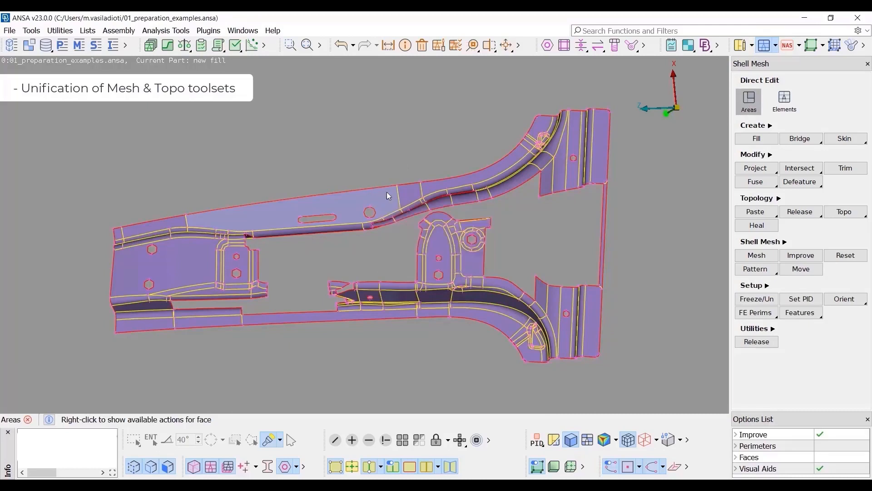
right_click(397, 184)
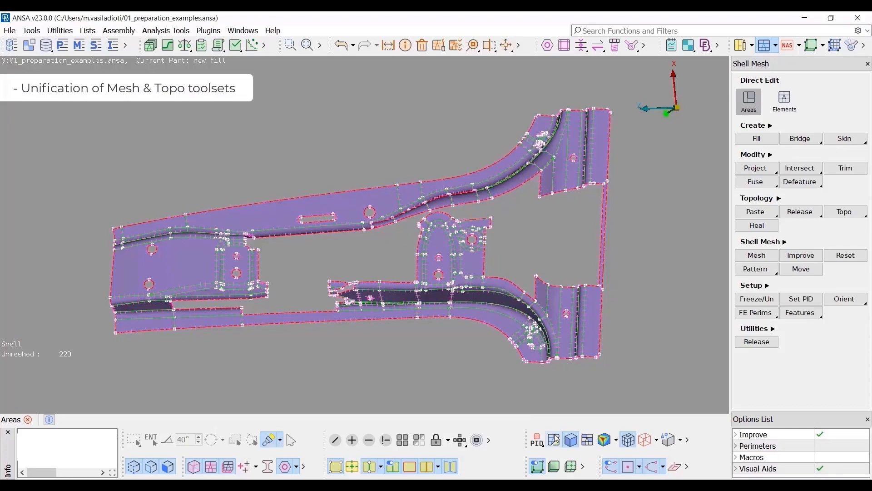
right_click(383, 197)
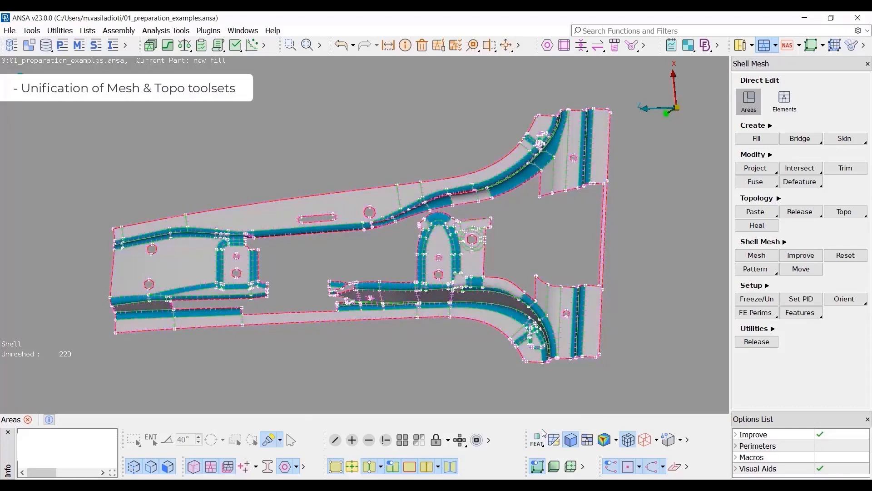
right_click(513, 316)
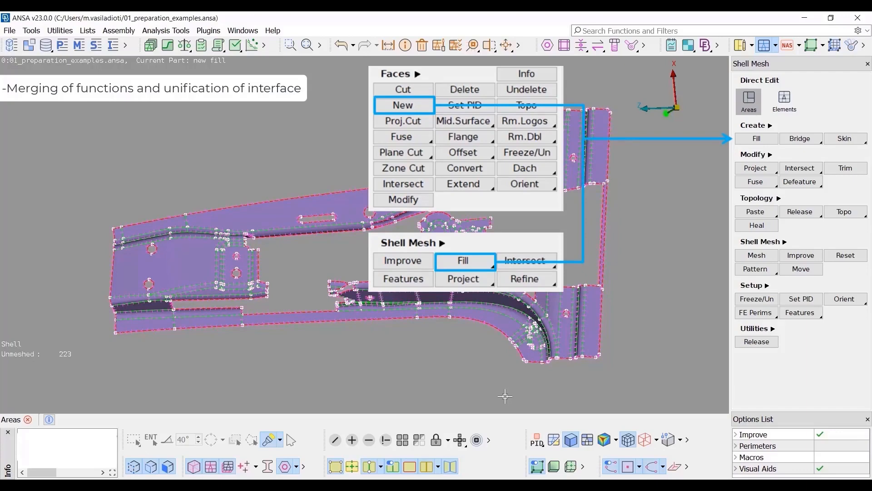
Step: Start a Fill with Apply Tangency enabled and pick the opening's boundary curves
left_click(756, 138)
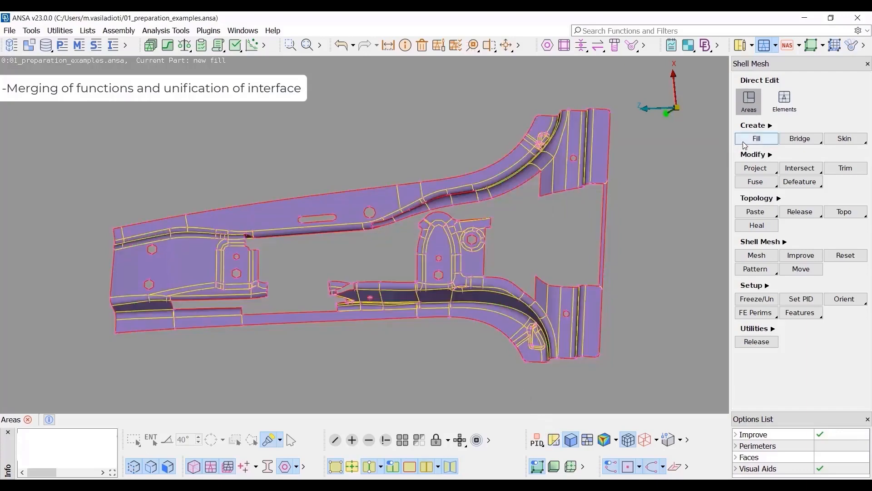
left_click(756, 138)
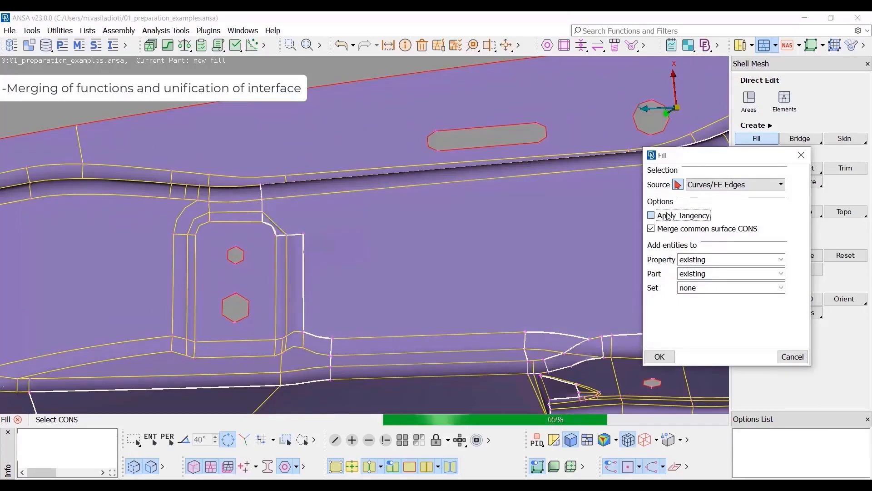
left_click(651, 216)
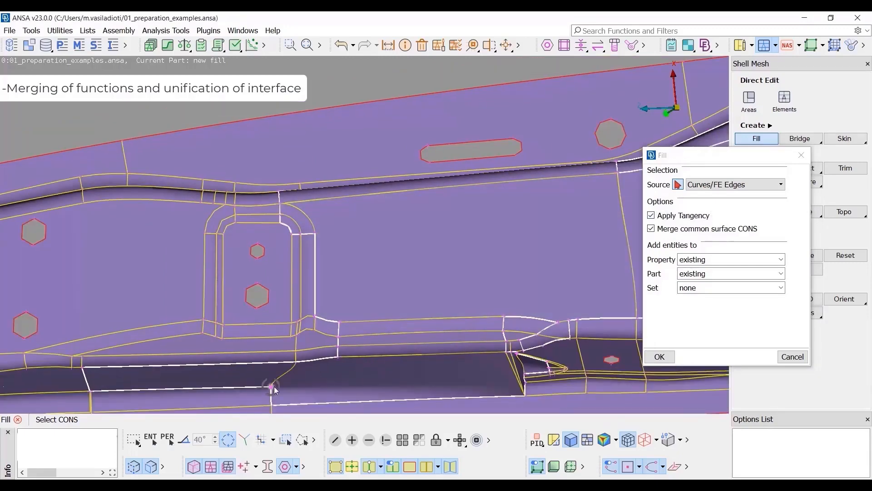
left_click(525, 389)
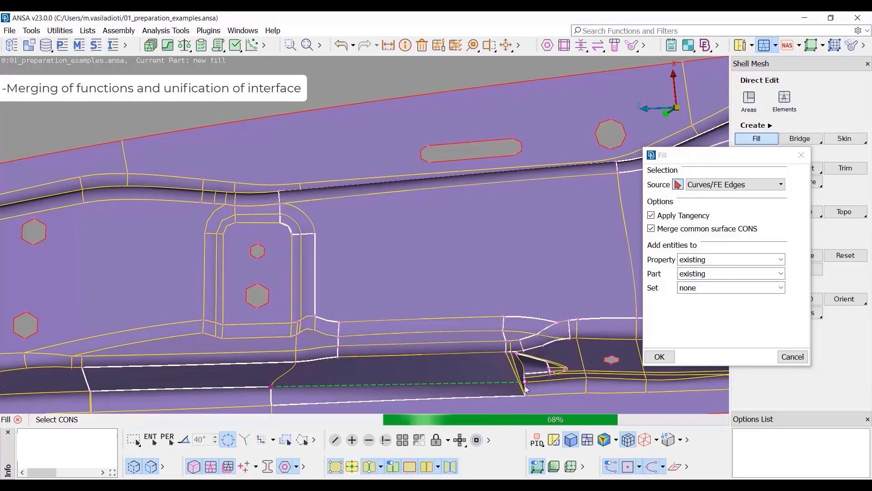
left_click(659, 357)
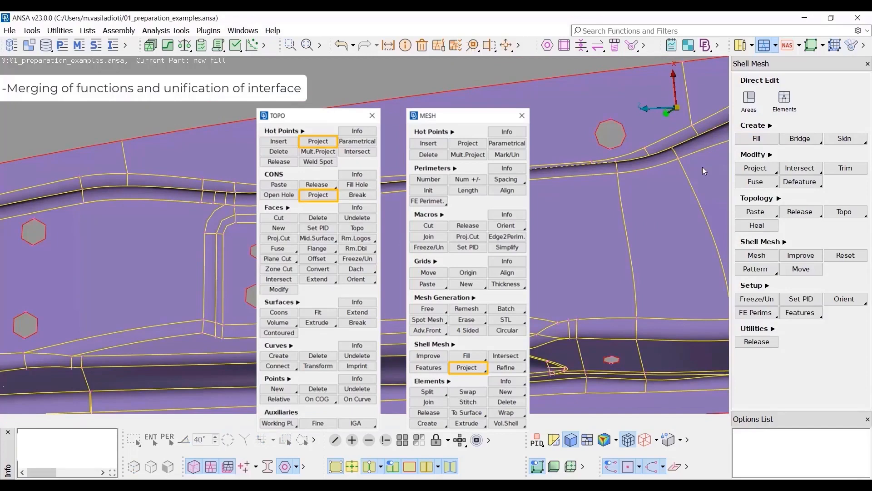
Step: Show Preparation functions and open the 'Smooth migration to ANSA v23' guide from Release Highlights
left_click(756, 168)
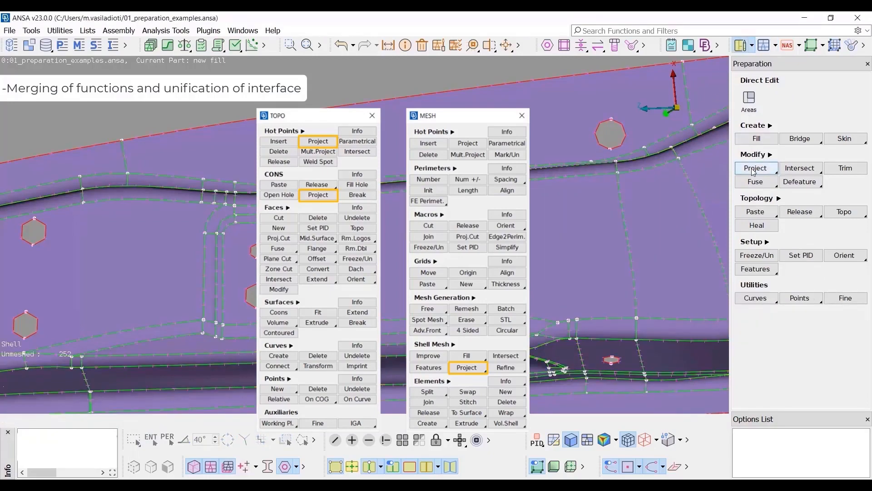
left_click(756, 168)
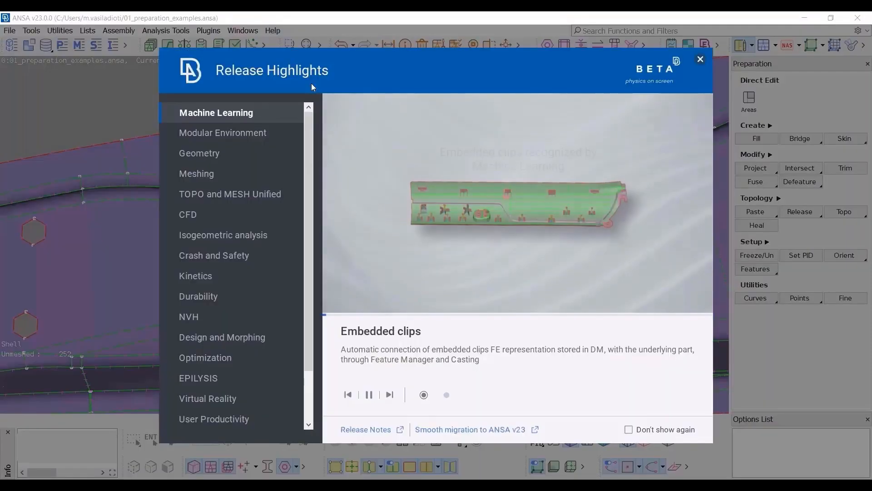
left_click(470, 429)
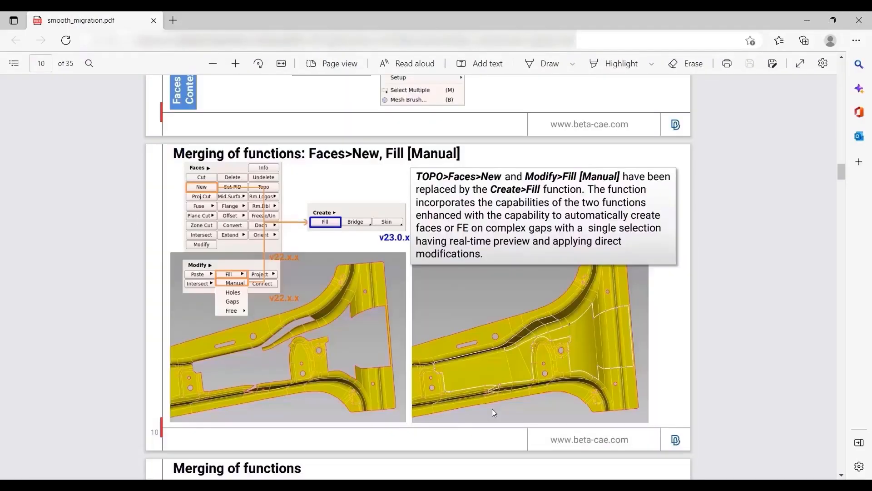
Step: Scroll the migration PDF to page 10 on merging Faces>New and Fill [Manual]
scroll("down", 3)
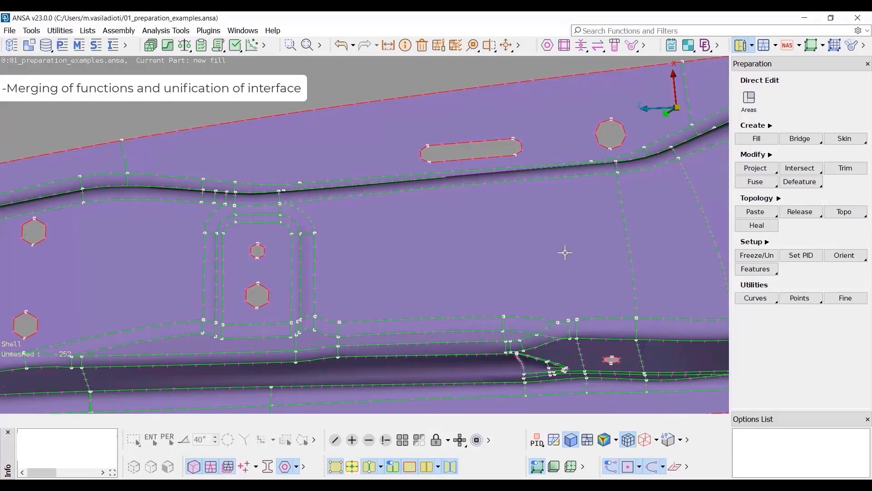
Step: Load 01_prepare_skin_mesh.ansa, showing the skin part with two bossed holes
left_click(801, 142)
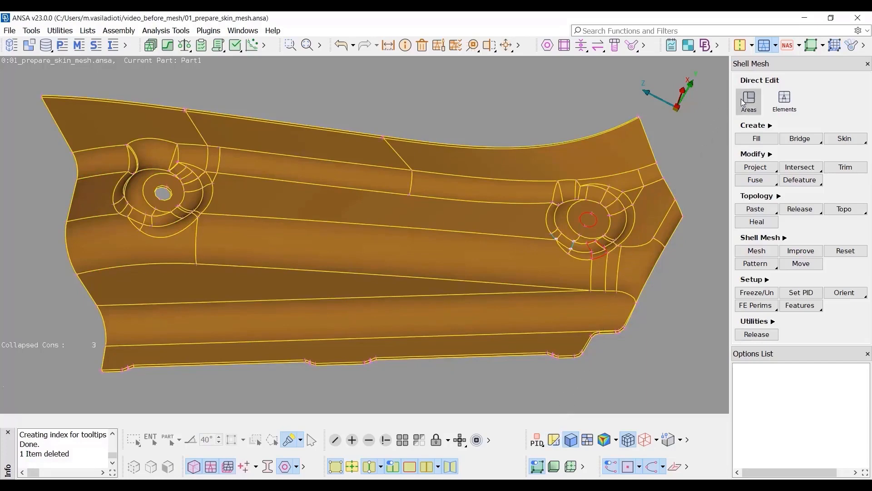
Step: Fill the gap beside the right boss tangentially using Direct Edit Areas
left_click(748, 101)
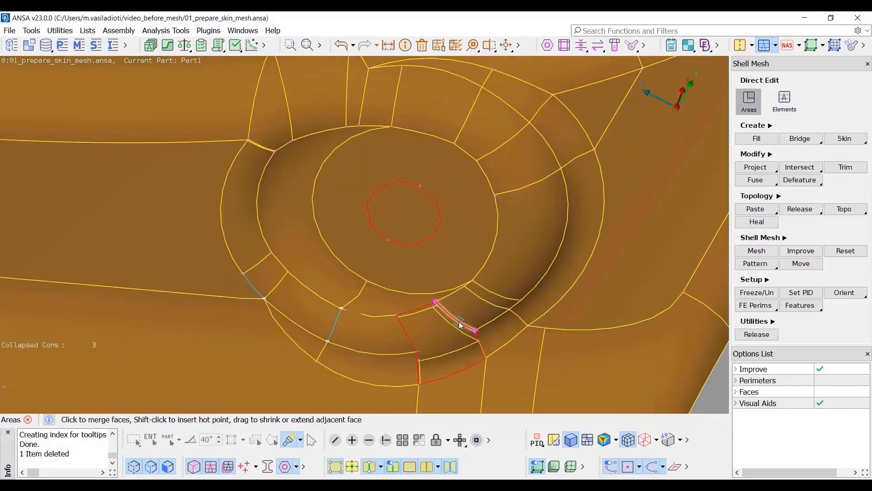
right_click(459, 321)
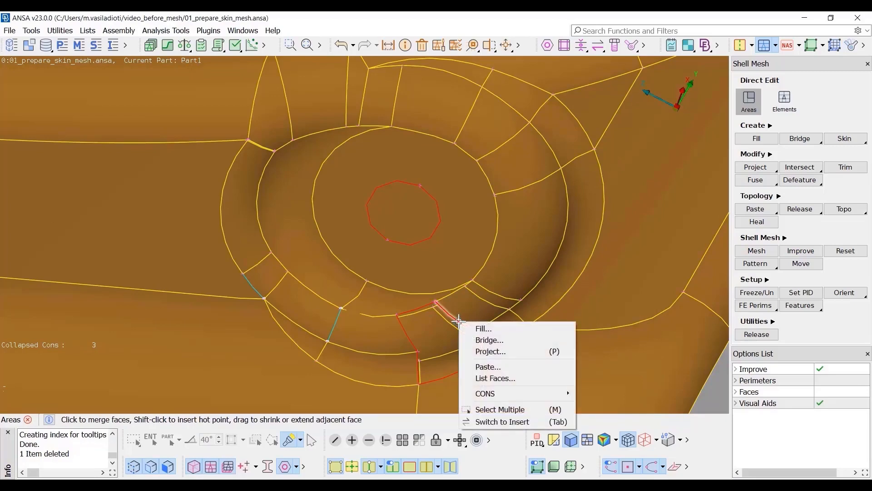
mouse_move(483, 328)
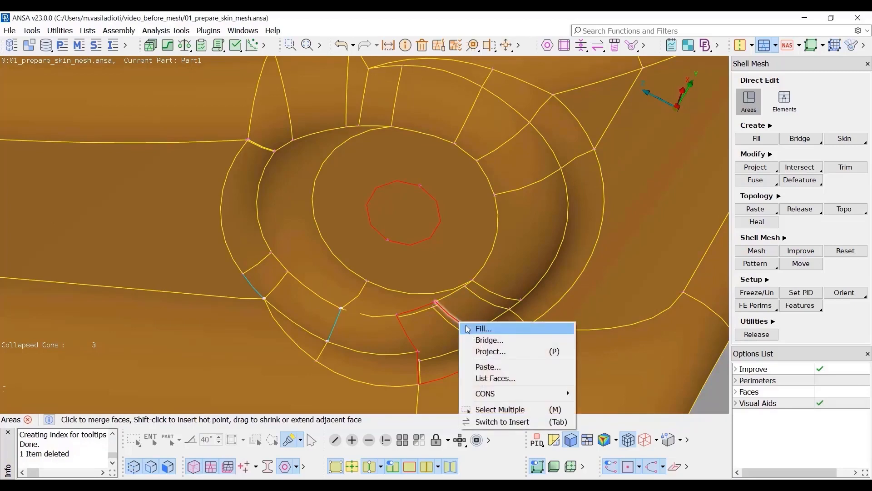
left_click(483, 328)
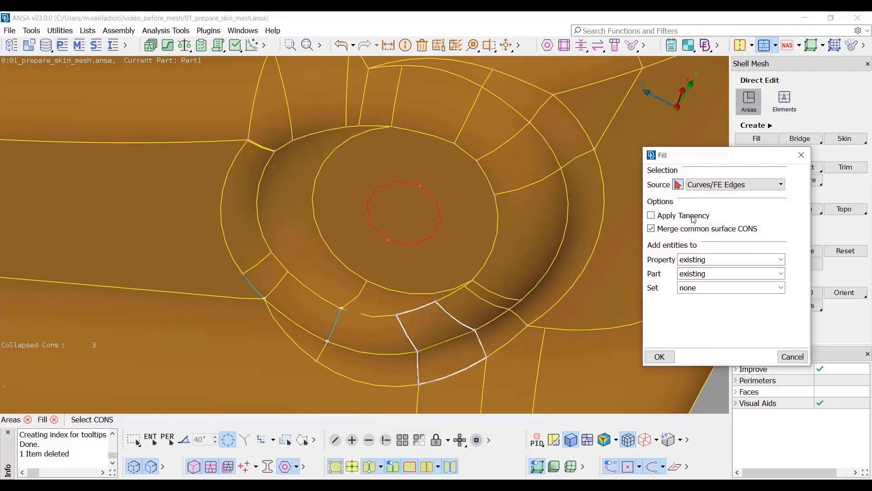
left_click(650, 216)
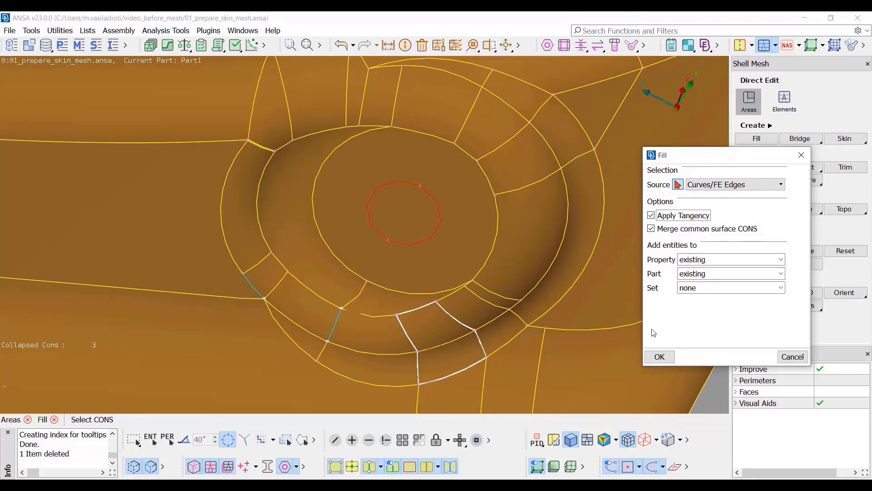
left_click(659, 356)
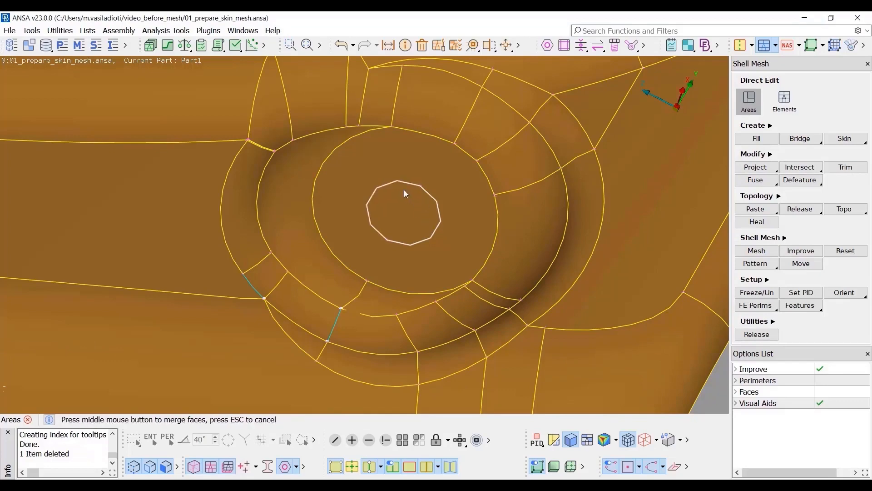
Step: Bridge the boss hole to the inner face, deleting the enclosed area
middle_click(405, 193)
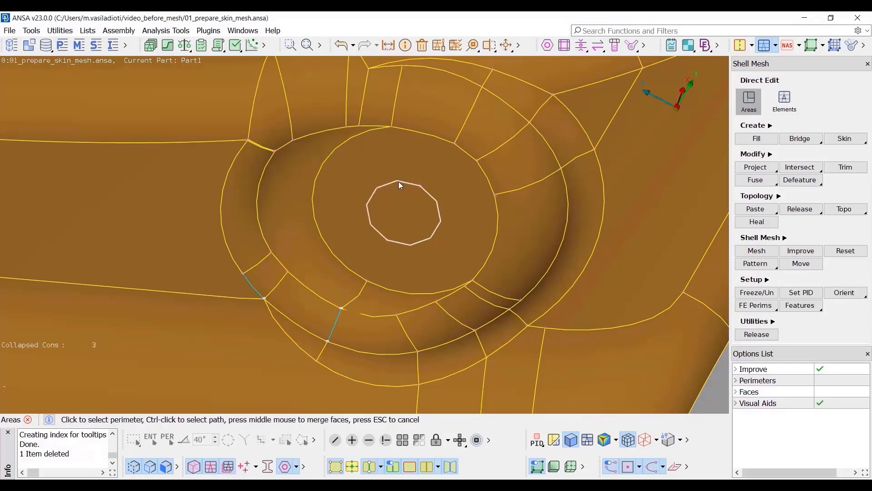
right_click(398, 185)
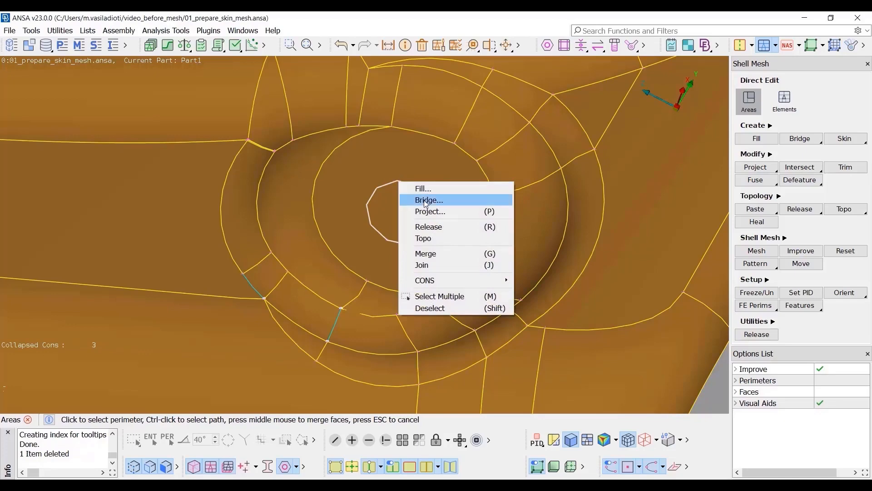
left_click(428, 200)
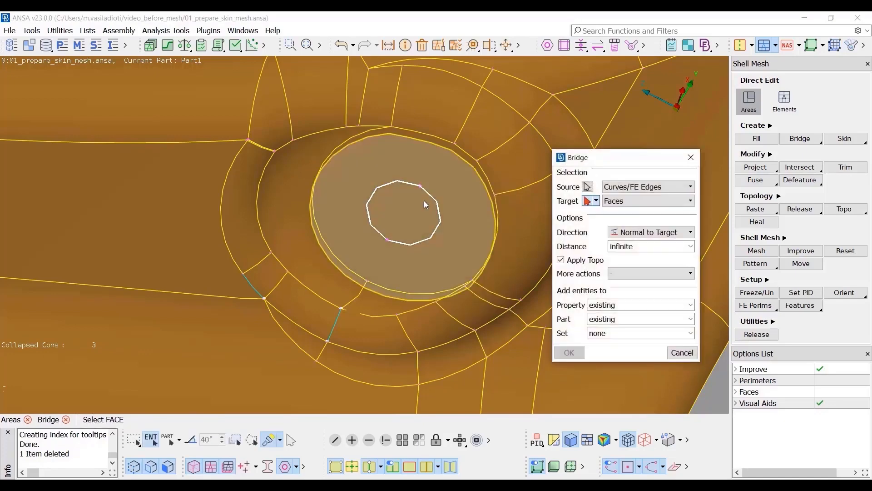
left_click(405, 216)
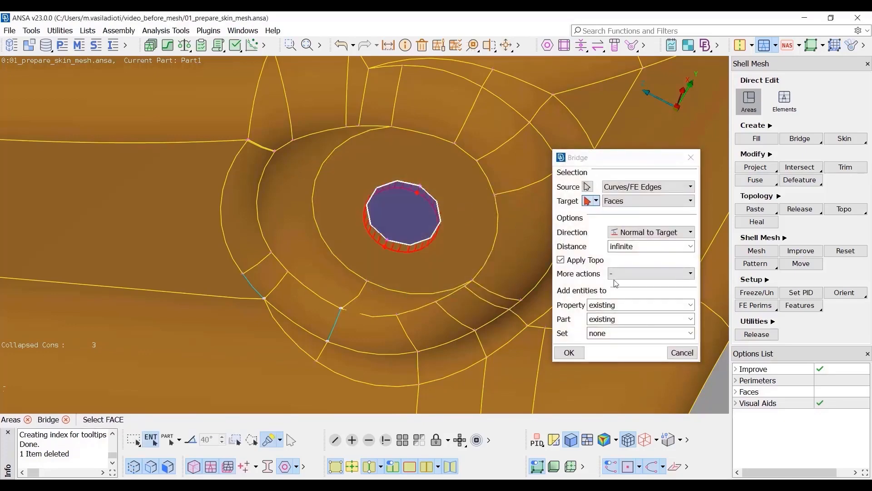
left_click(650, 273)
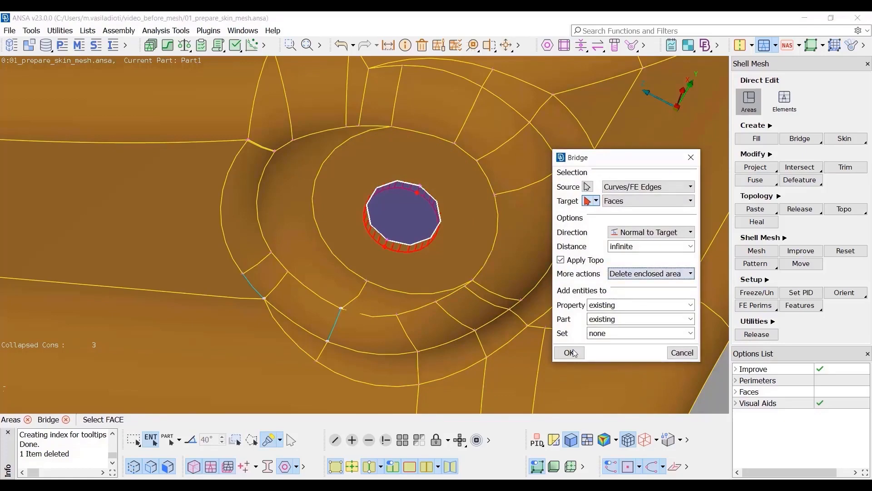
left_click(568, 352)
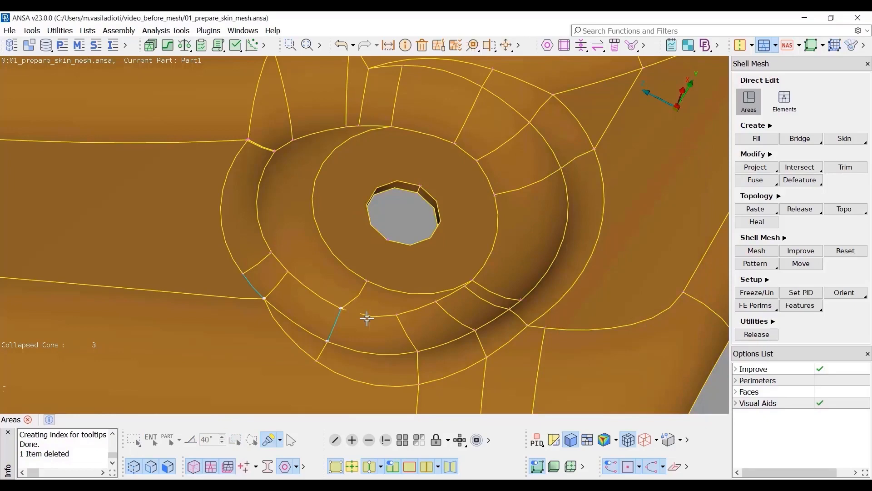
right_click(281, 303)
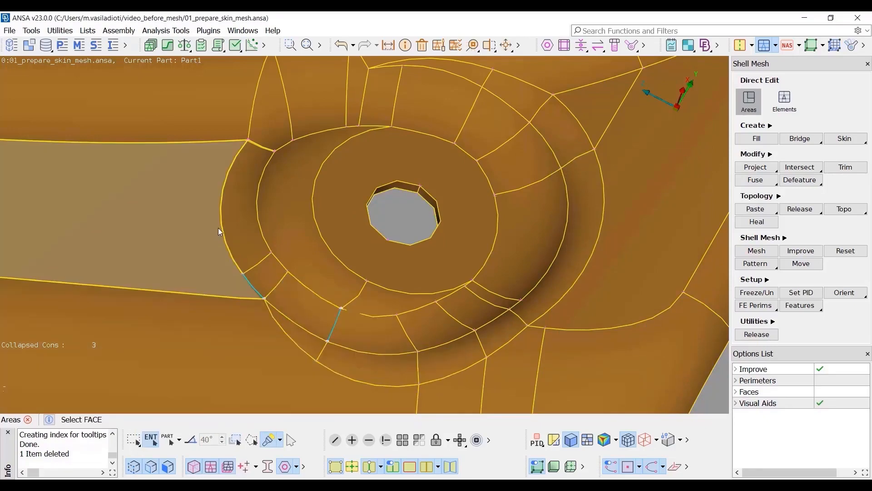
left_click_drag(219, 231, 366, 362)
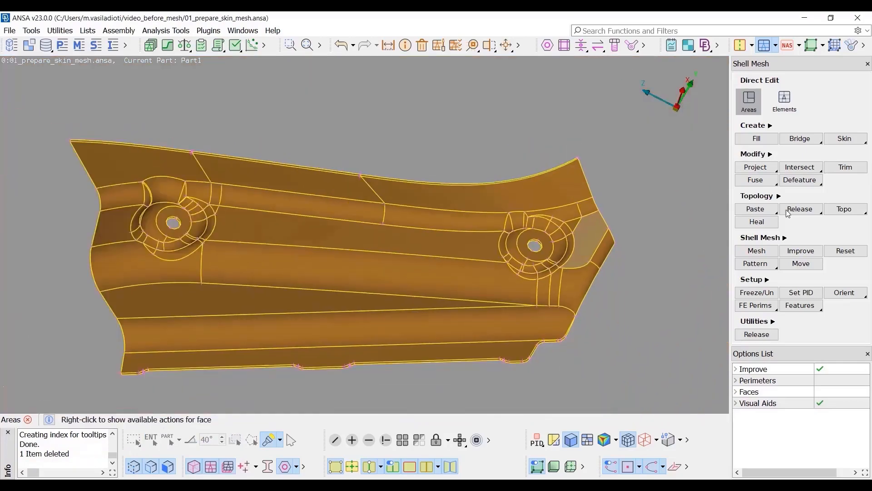
Step: Run Create > Skin on the part's selected faces
left_click(845, 139)
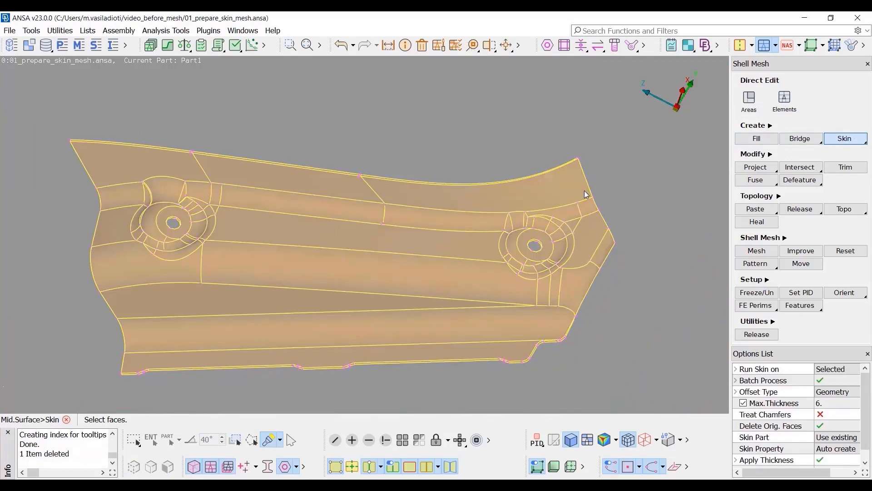
left_click(585, 189)
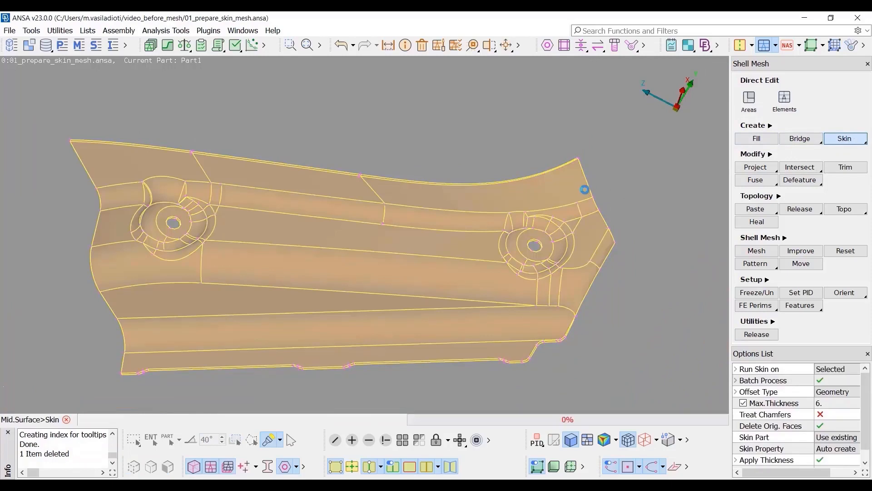
left_click(844, 138)
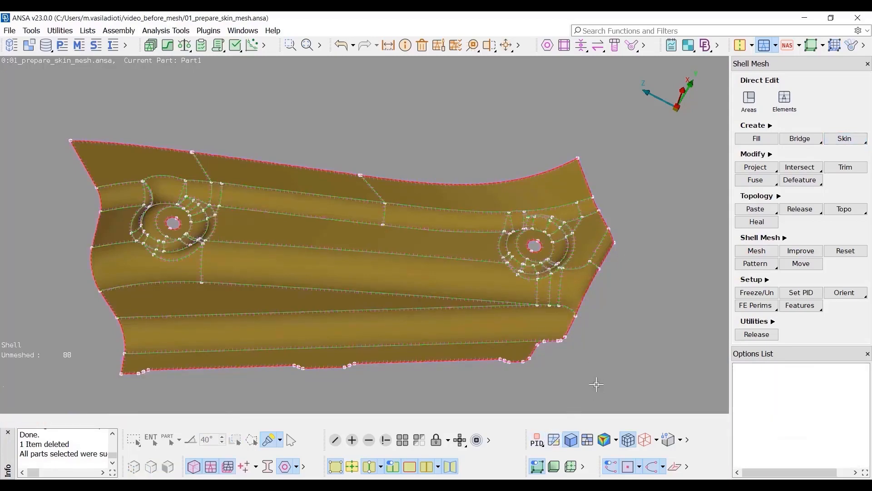
Step: Start the Mesh function and open the full Mesh Parameters window, showing target length 6
left_click(755, 251)
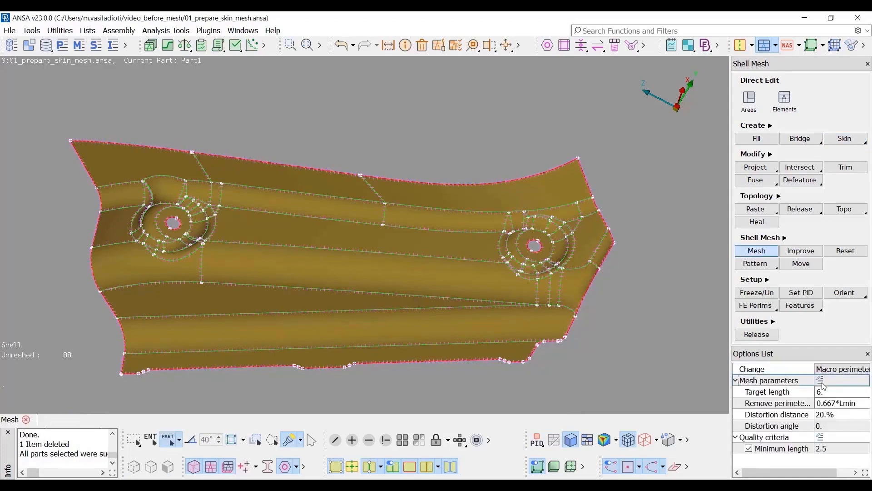
left_click(820, 380)
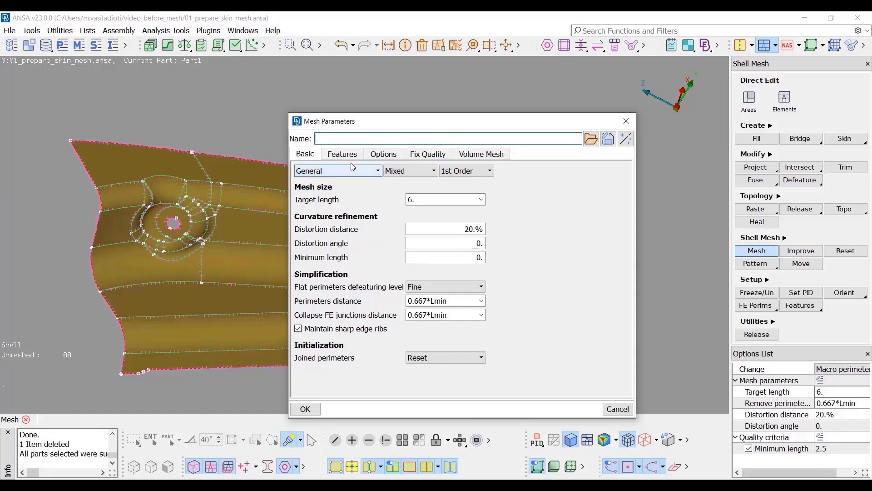
Step: Review the Holes 2D treatment and freeze/perimeter options, then accept the mesh parameters
left_click(342, 154)
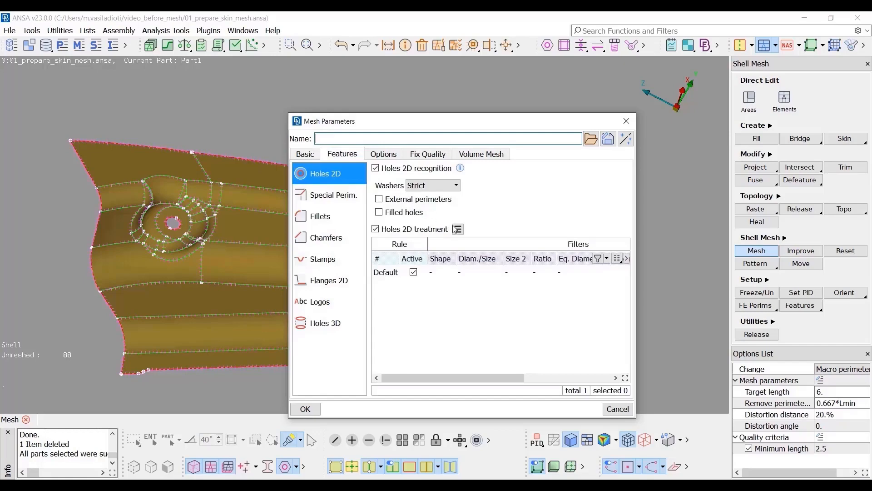
left_click(457, 228)
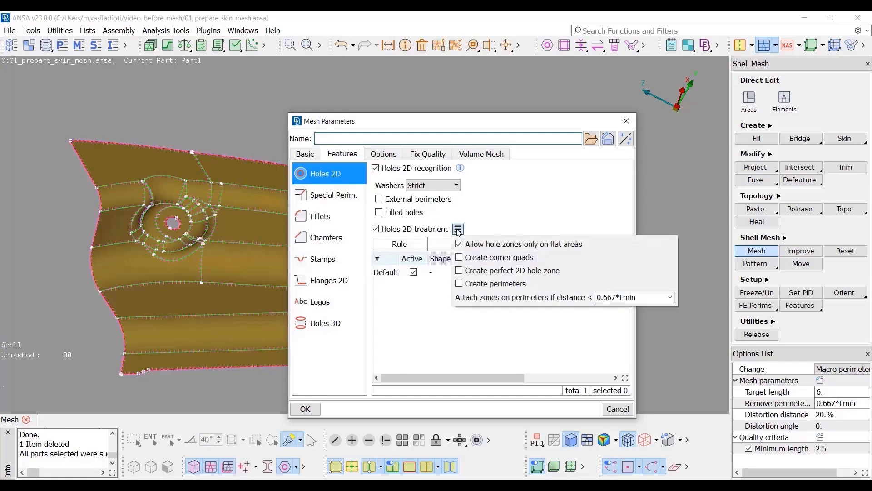
mouse_move(464, 222)
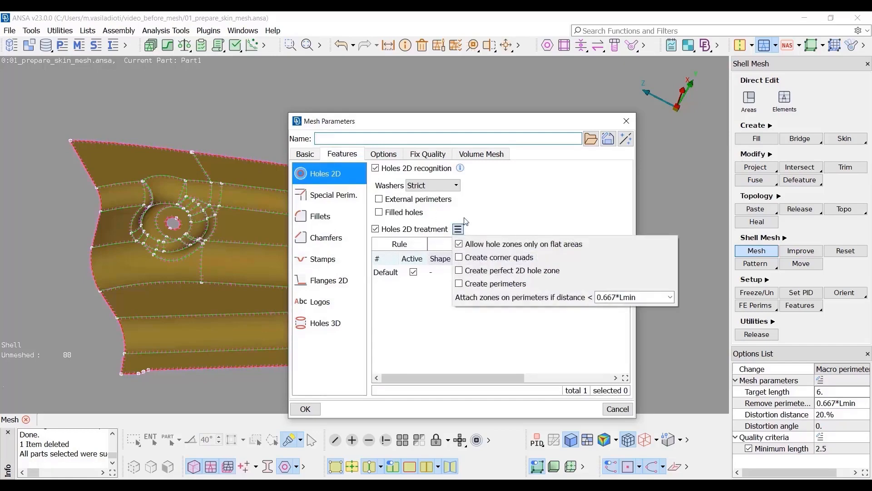
left_click(458, 228)
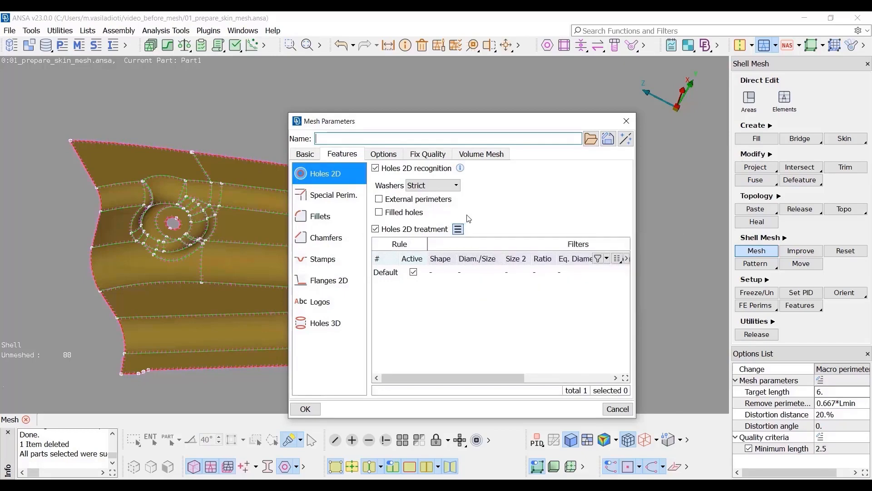
left_click(383, 154)
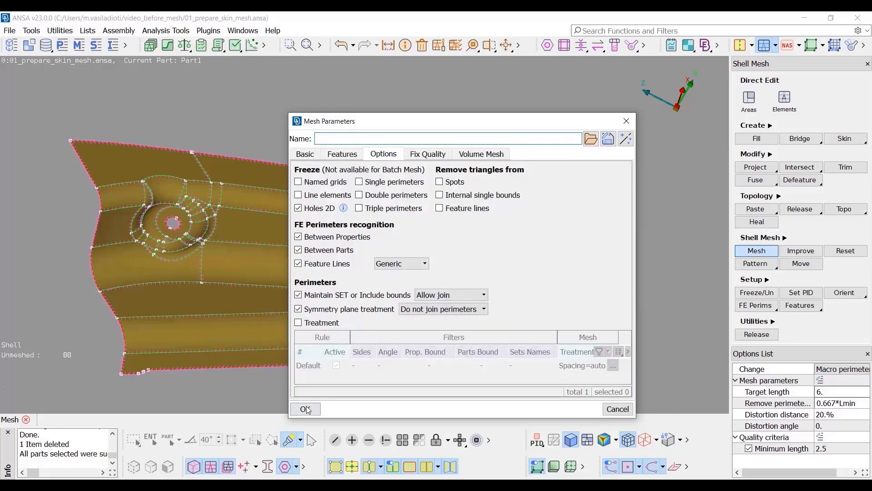
left_click(305, 409)
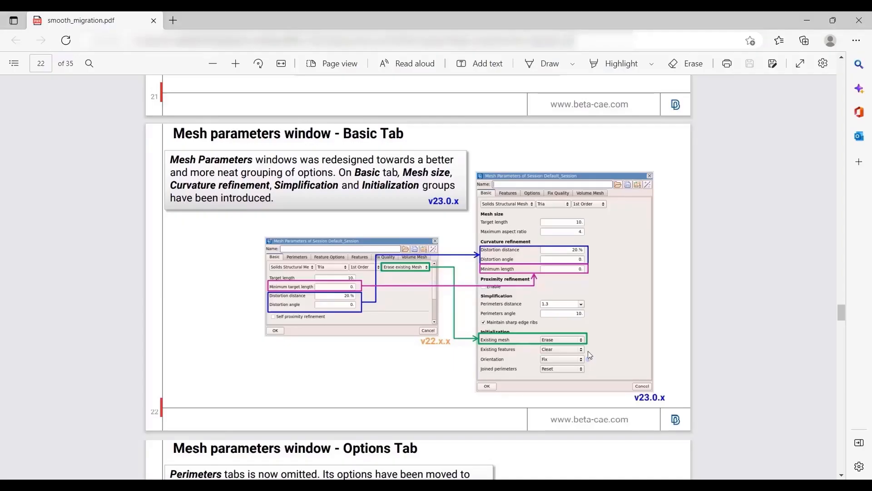
Step: Page the migration guide from page 22 to the Feature Options comparison on page 24
scroll("down", 3)
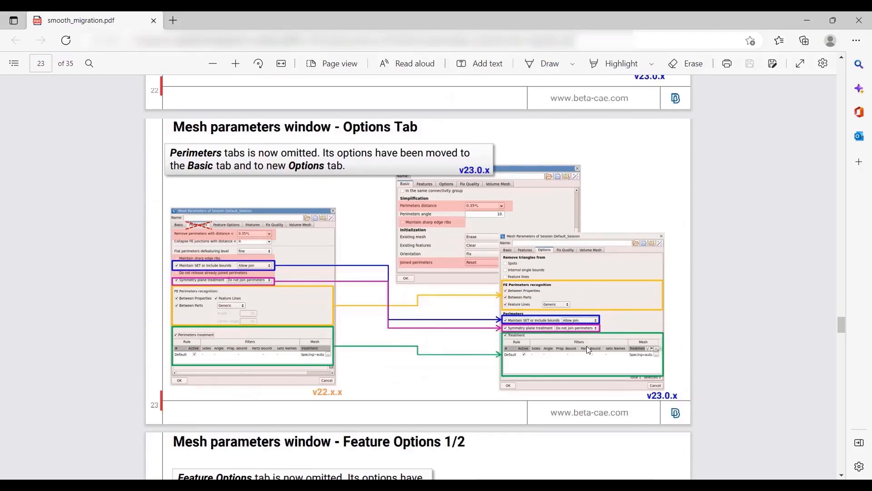
scroll("down", 3)
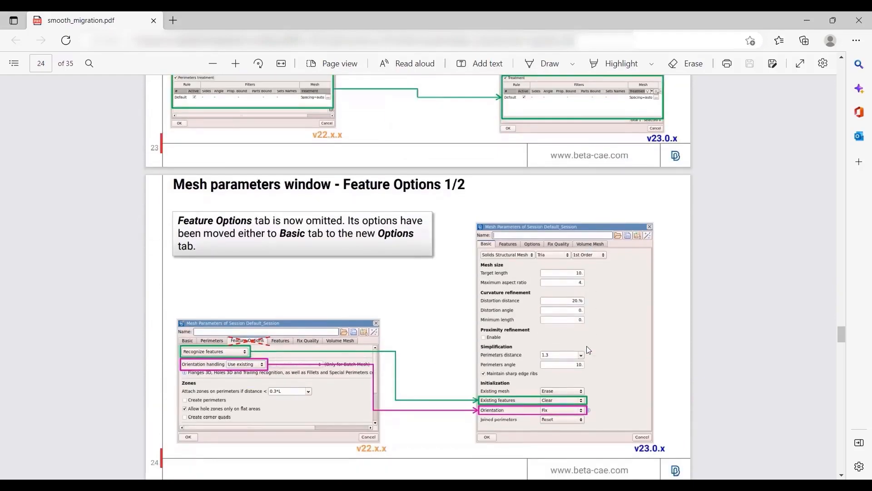
scroll("down", 3)
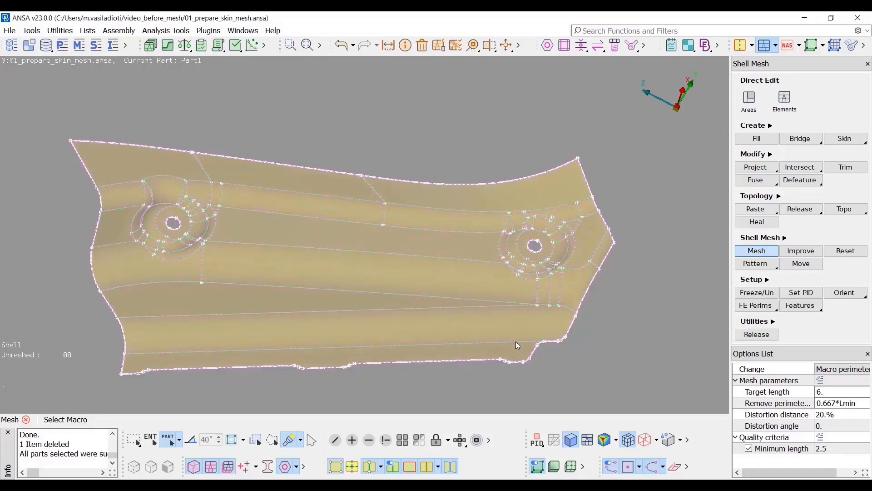
Step: Mesh the skin part into 779 quads and 70 trias, and activate Direct Edit Areas
left_click(756, 250)
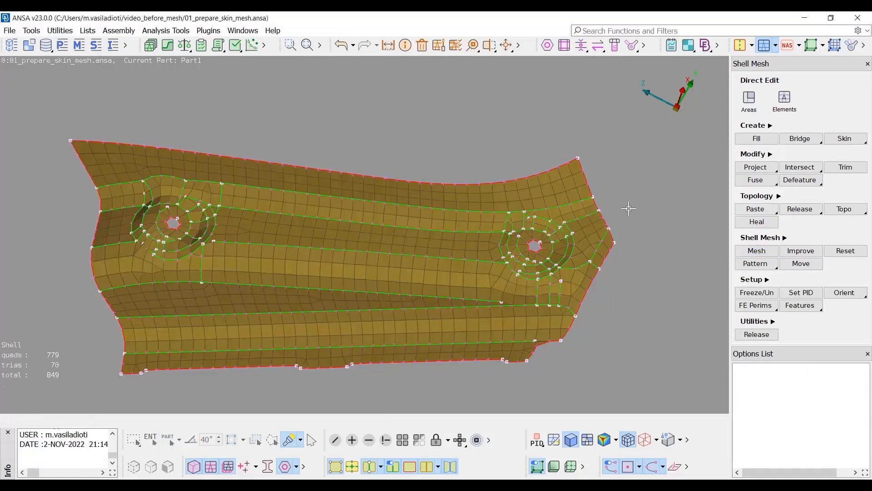
left_click(749, 102)
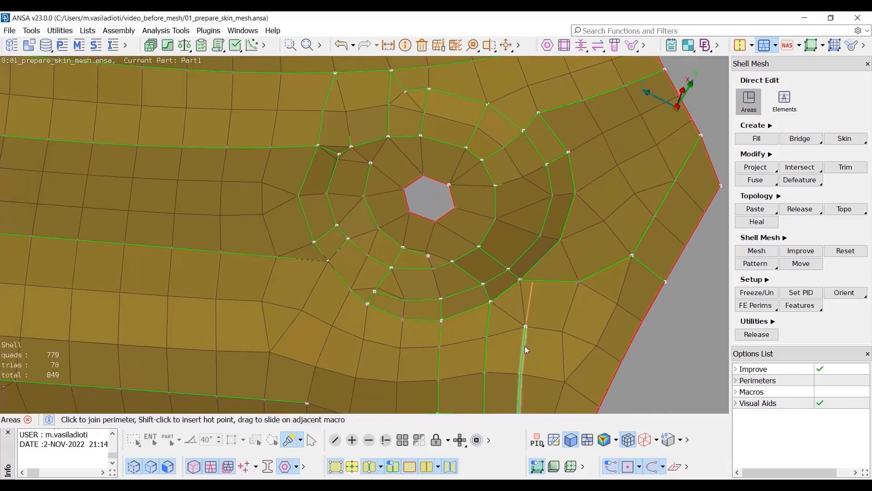
Step: Join a perimeter, drag nodes onto the hole ring, and delete the hot point above it
left_click(525, 327)
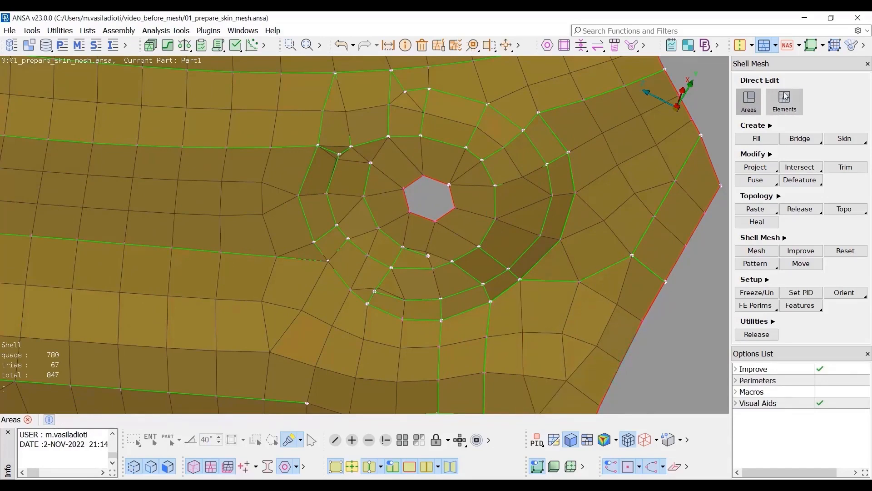
left_click(783, 102)
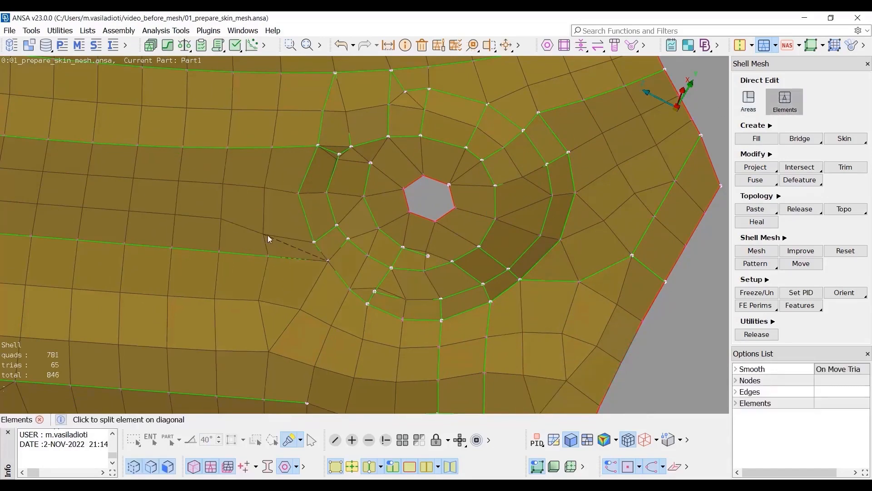
left_click(262, 233)
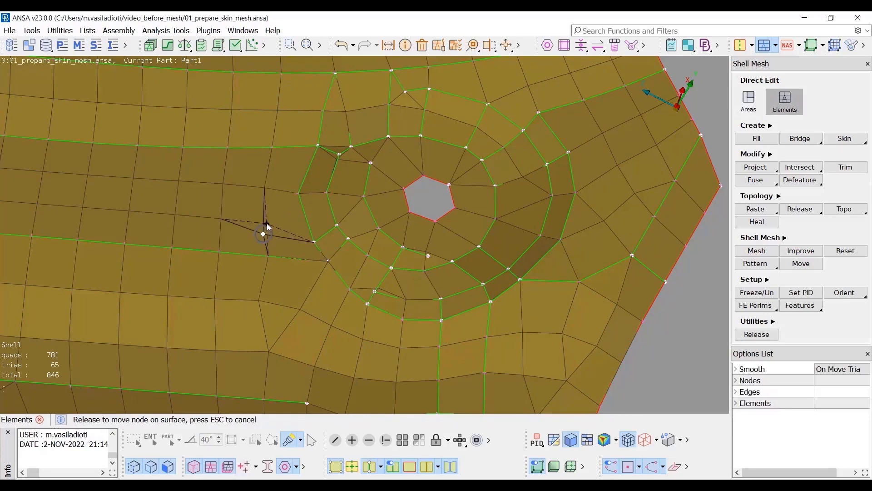
left_click_drag(263, 233, 313, 243)
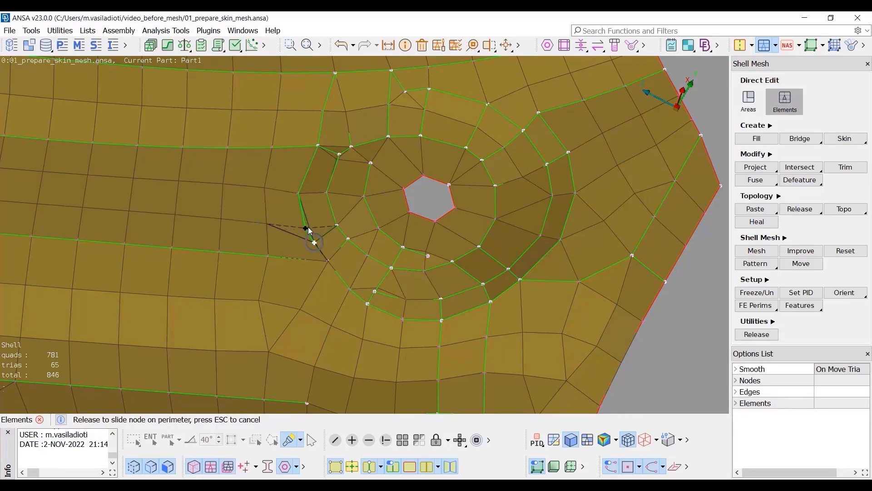
left_click_drag(313, 242, 336, 161)
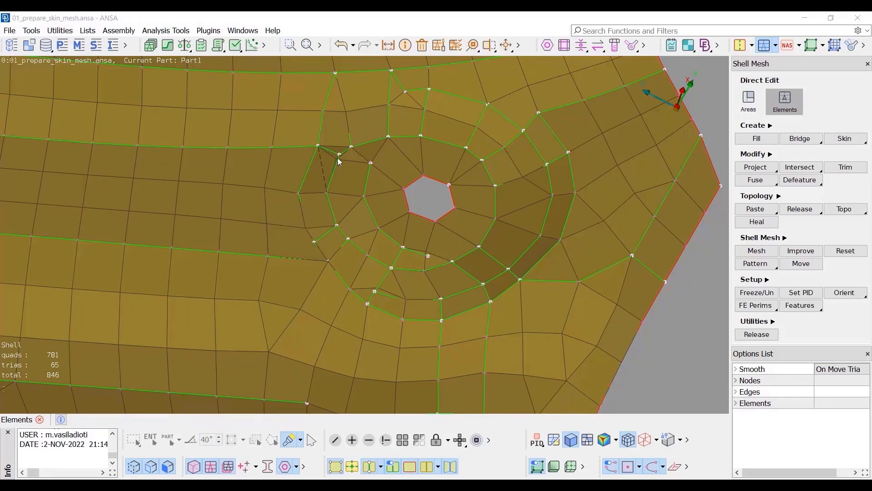
left_click_drag(339, 151, 350, 149)
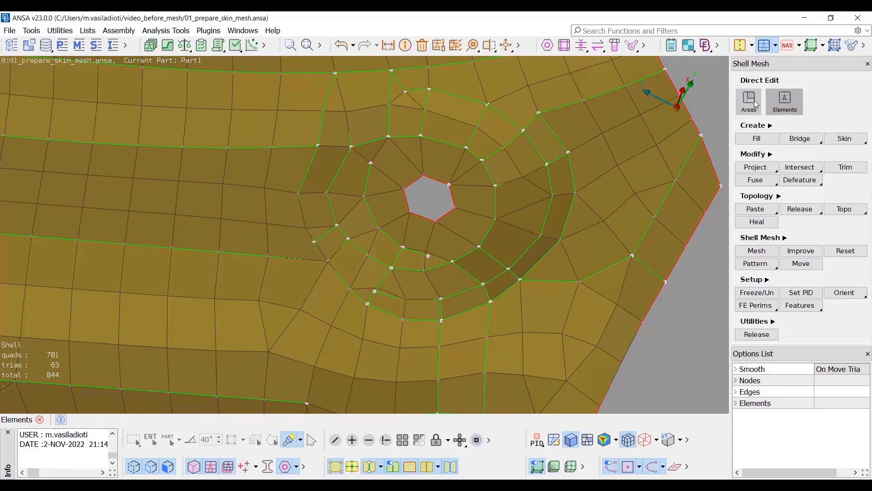
left_click(748, 102)
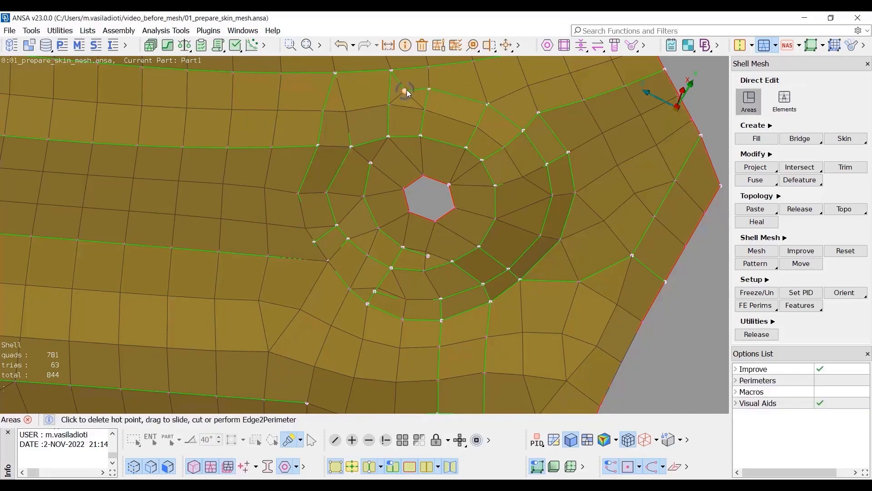
left_click(403, 92)
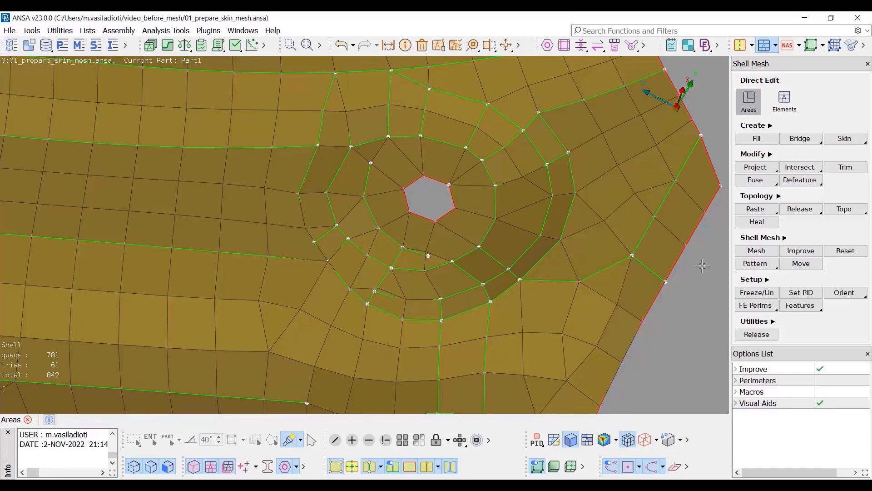
mouse_move(500, 257)
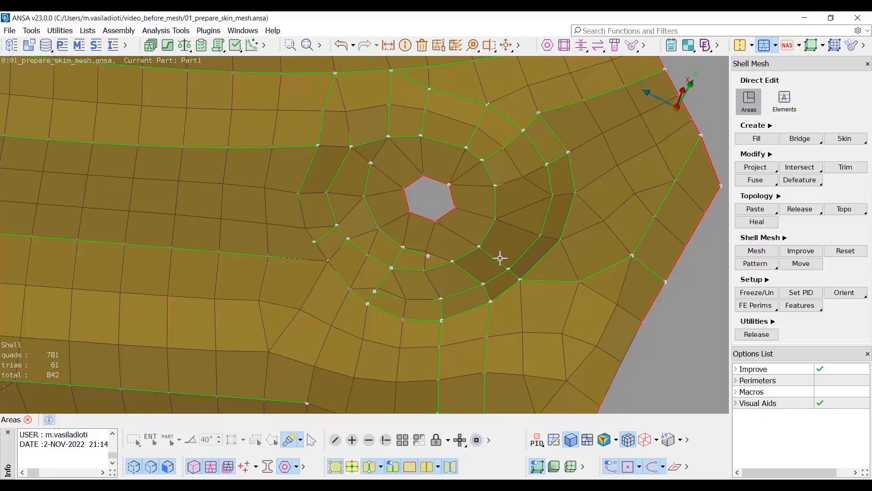